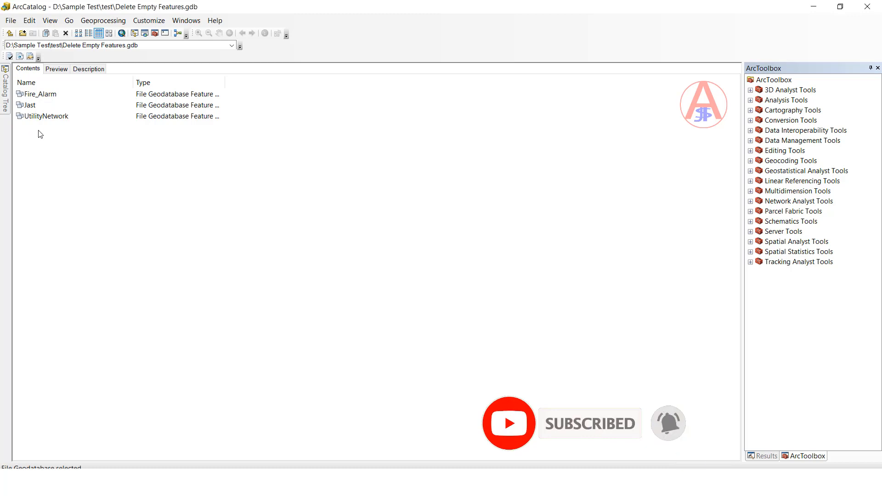
Step: Open the Fire_Alarm feature dataset and preview the Box_2 feature class records
double_click(39, 93)
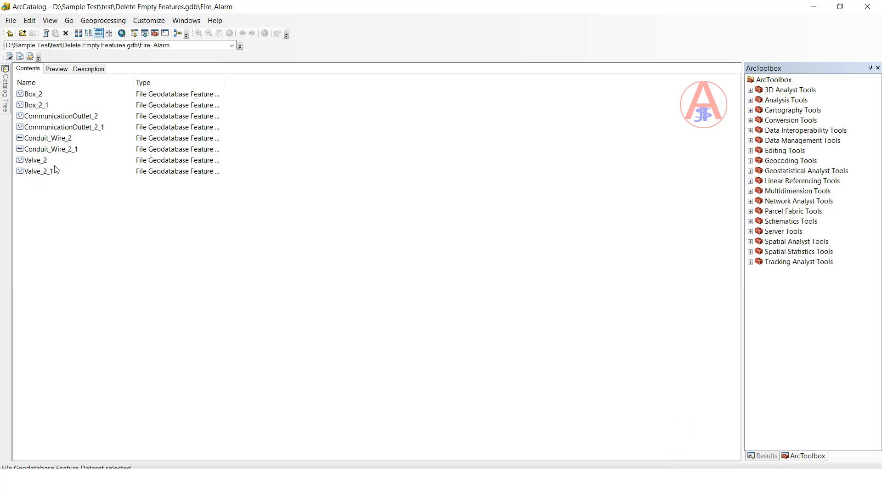
click(56, 68)
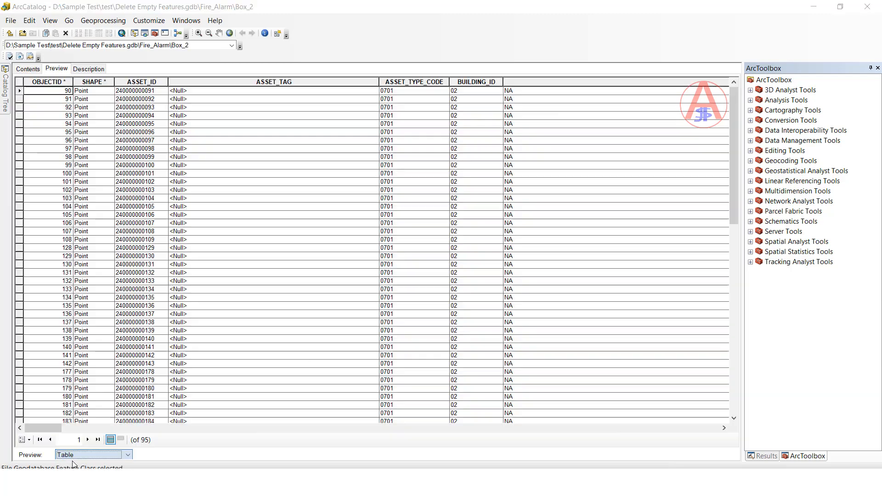
click(29, 68)
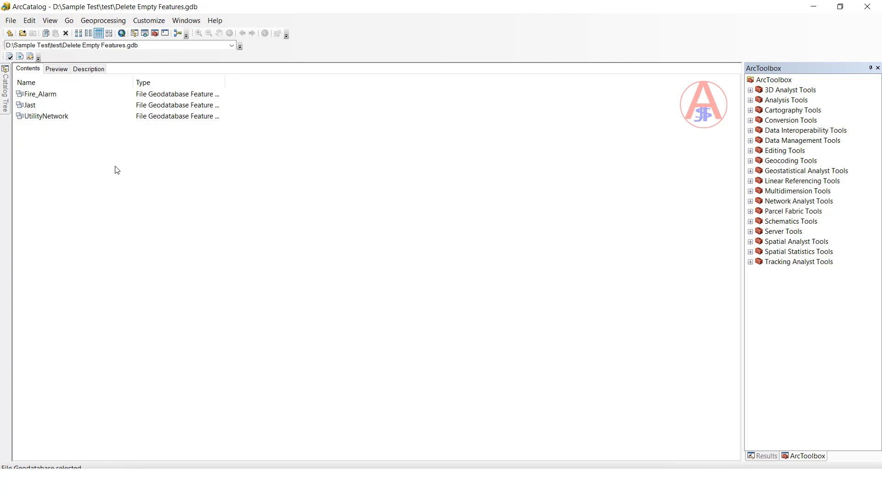
mouse_move(31, 127)
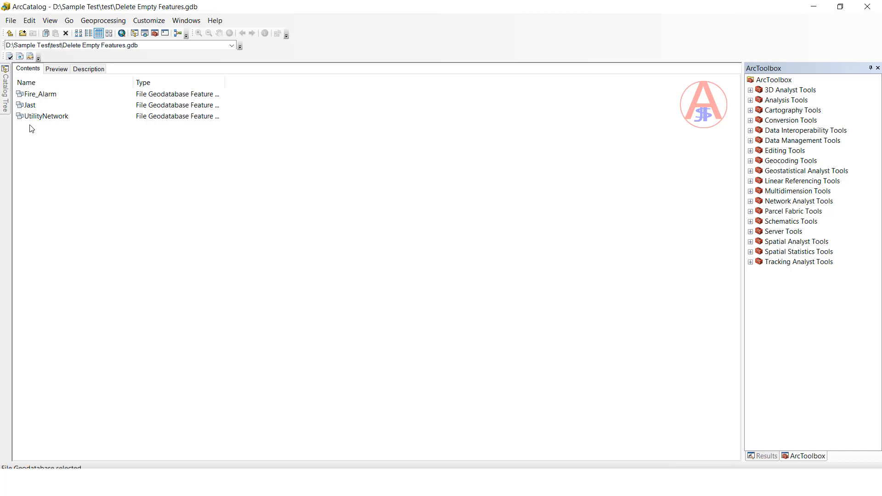
mouse_move(50, 129)
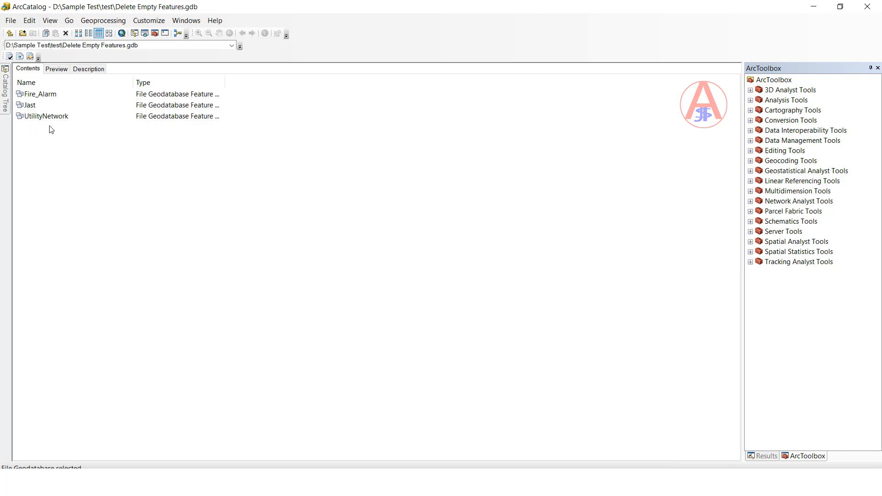
mouse_move(193, 163)
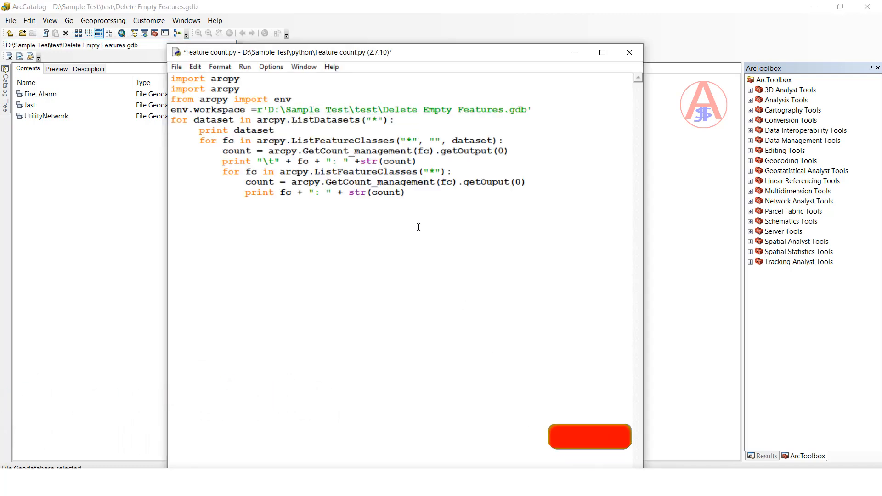
Step: Run Feature count.py as a module, saving the script when prompted
click(244, 67)
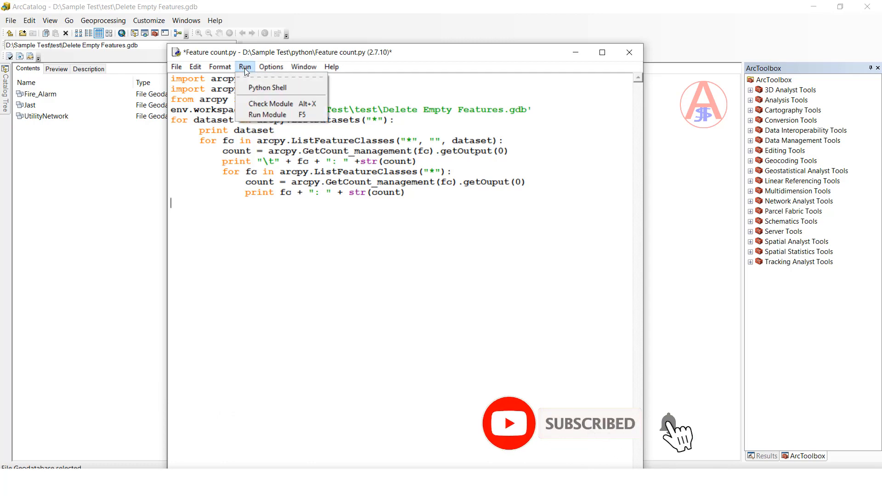
click(268, 115)
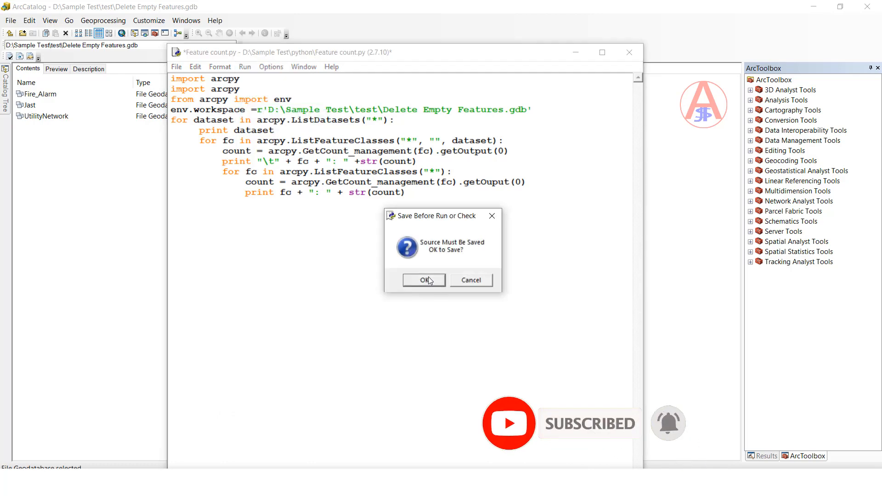
click(423, 280)
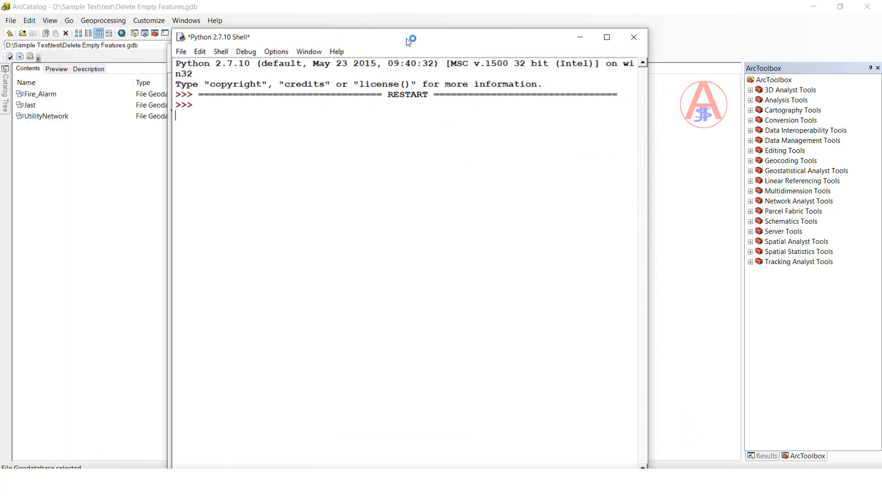
mouse_move(306, 168)
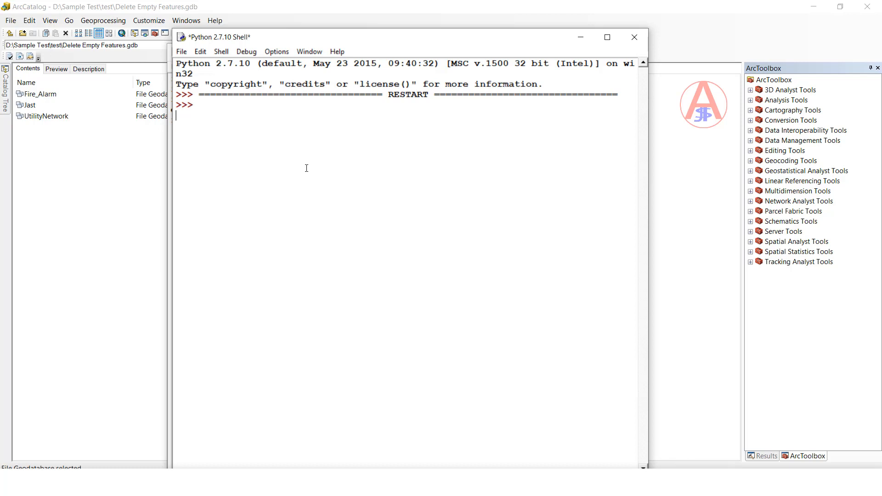
Step: Copy the printed feature counts for UtilityNetwork, Fire_Alarm and Jast from the shell
text(UtilityNetwork)
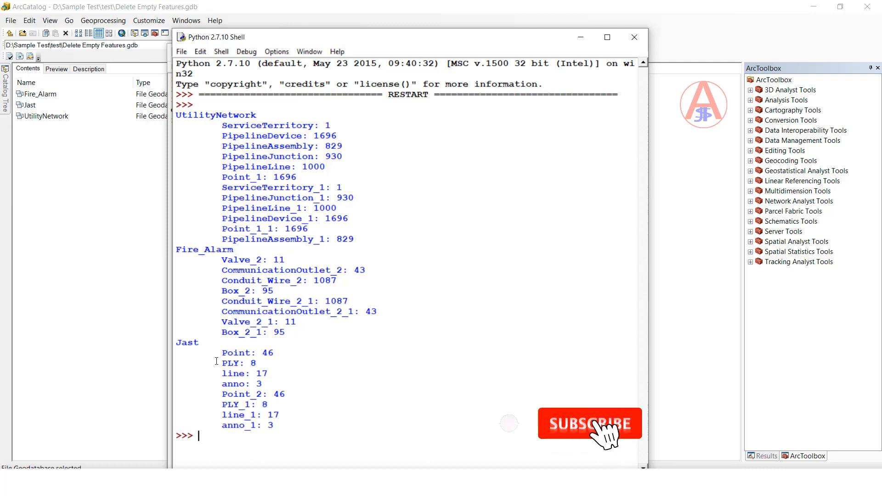
click(590, 424)
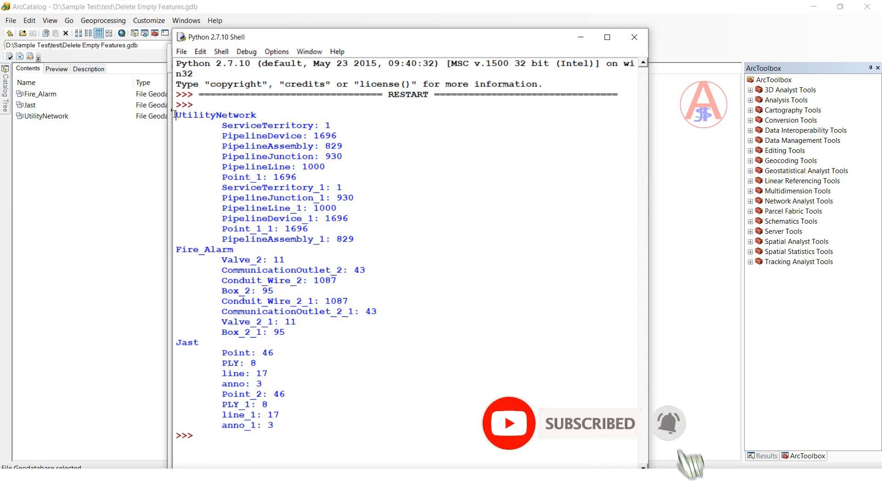
right_click(256, 353)
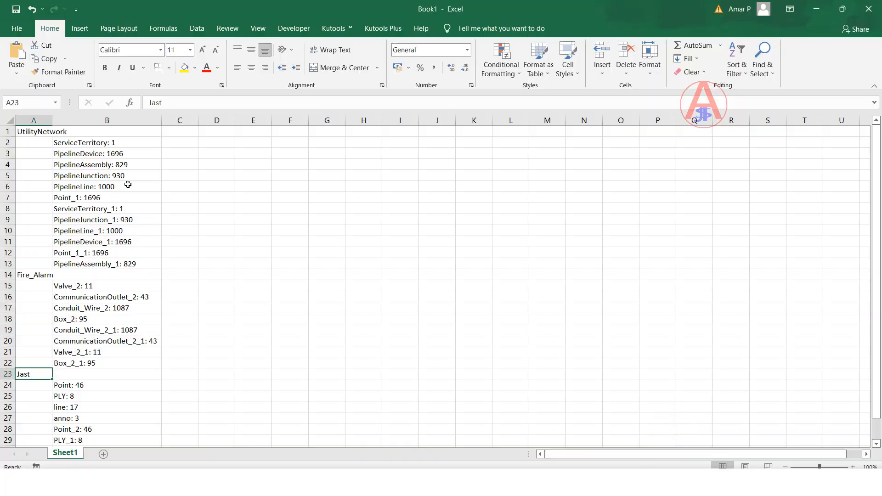
Step: Select column A of the pasted counts in Sheet1 and add Sheet2
click(33, 120)
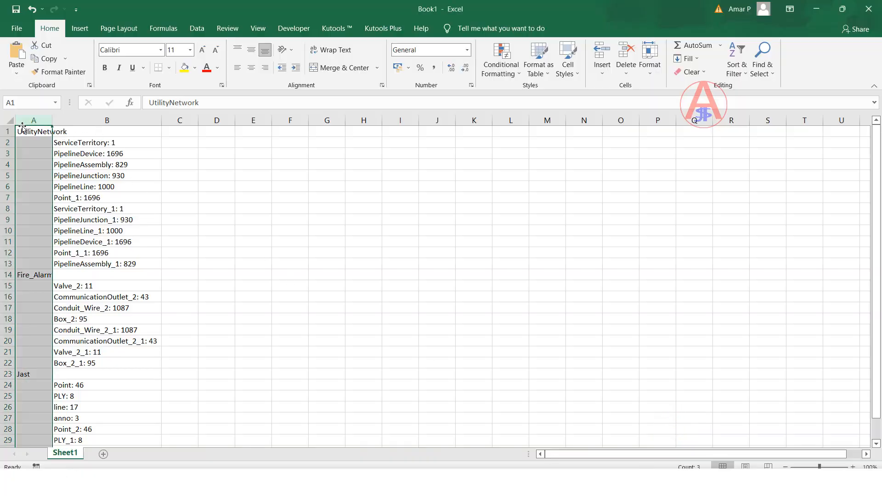
mouse_move(104, 454)
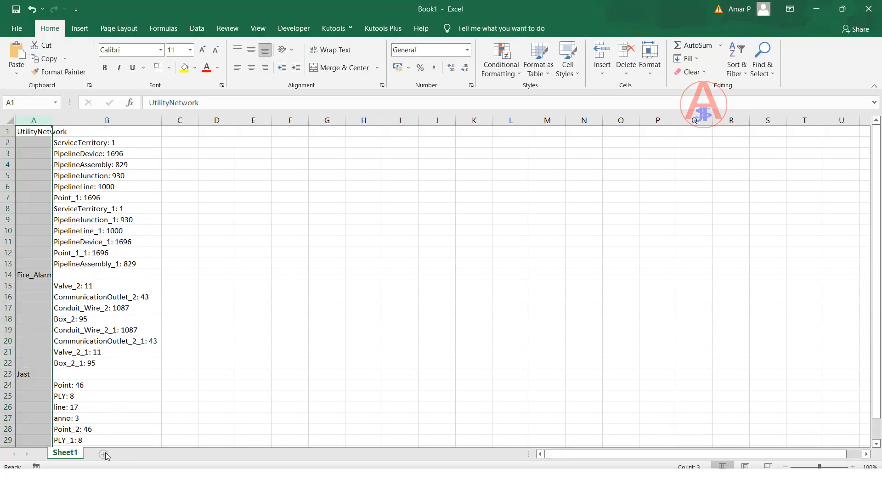
click(103, 453)
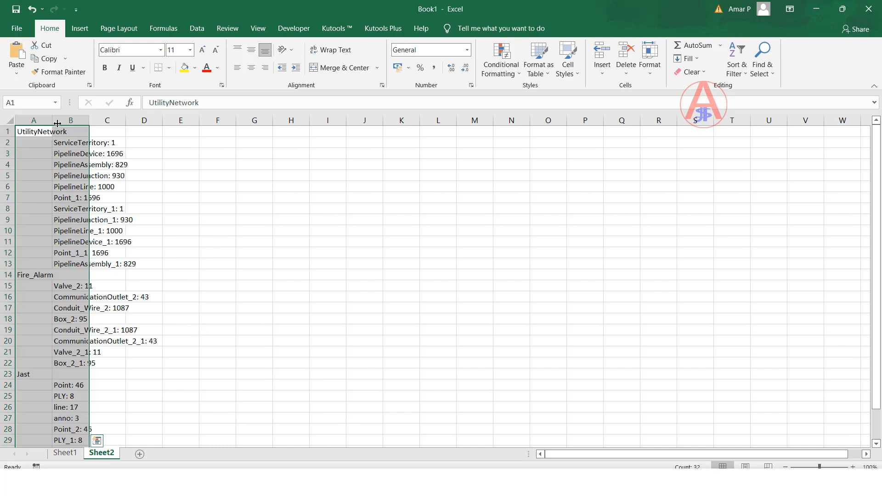